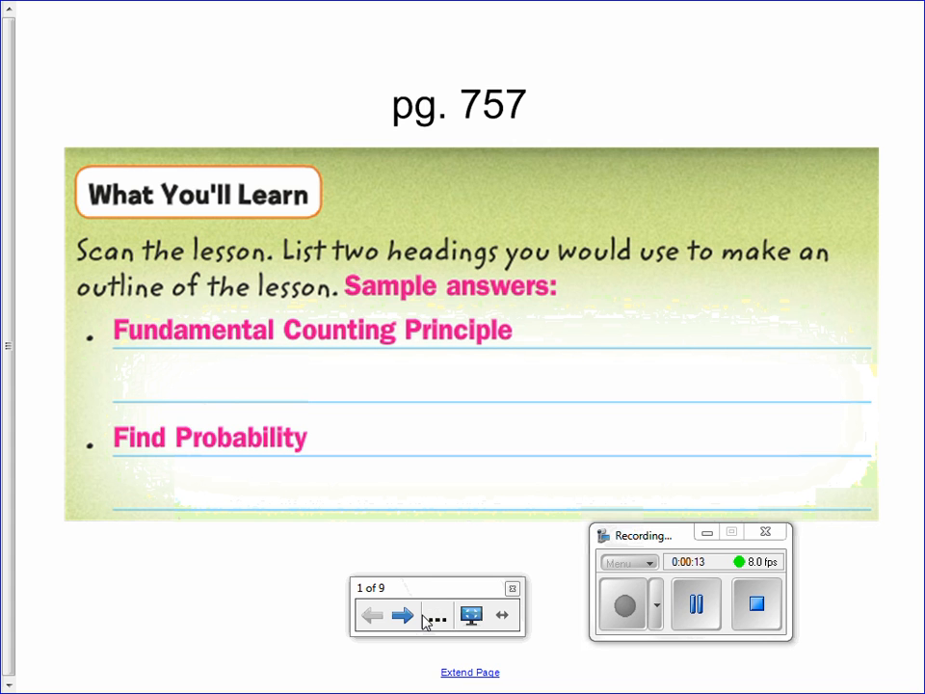
- Advance two pages to reach the page with examples a and b
click(401, 614)
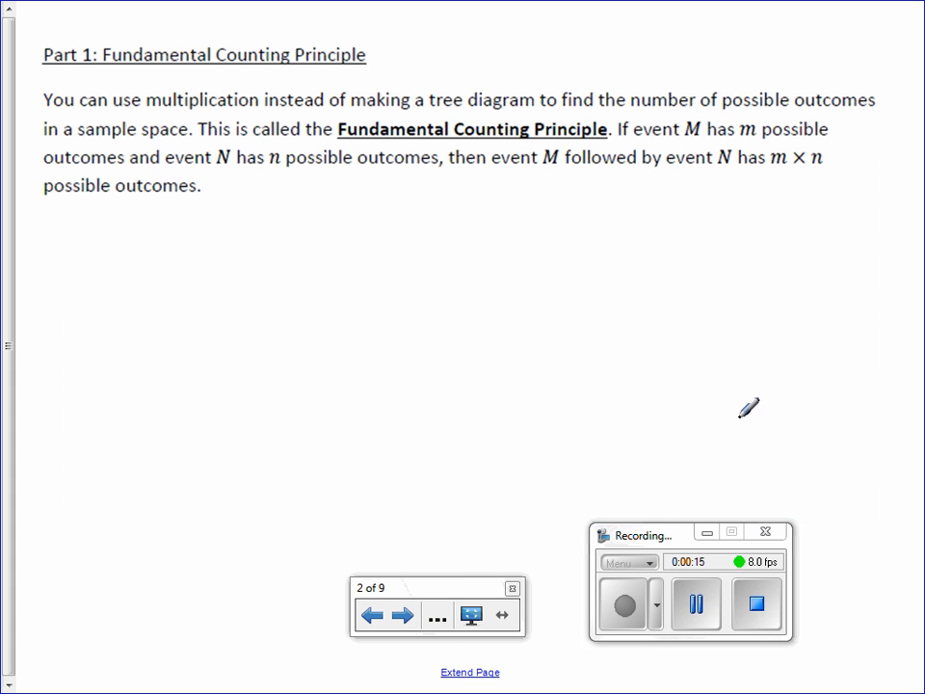
mouse_move(829, 360)
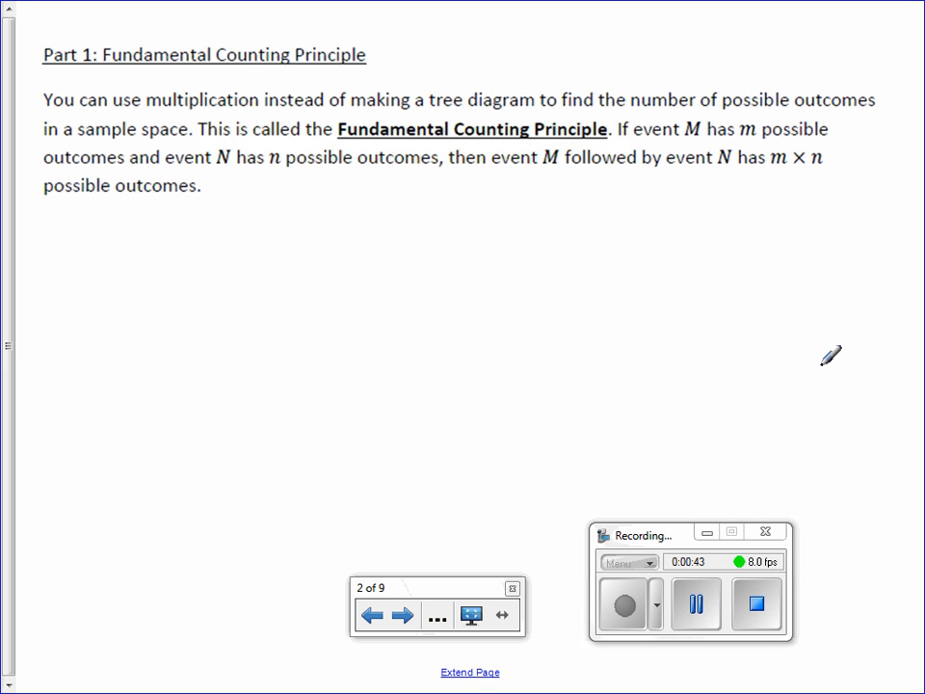
mouse_move(752, 418)
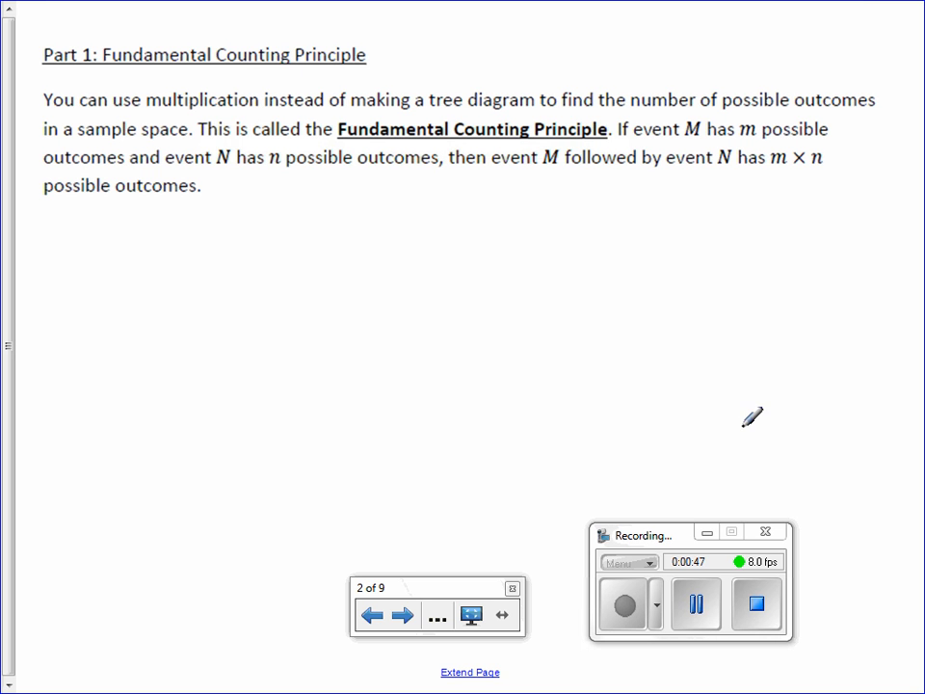
click(401, 615)
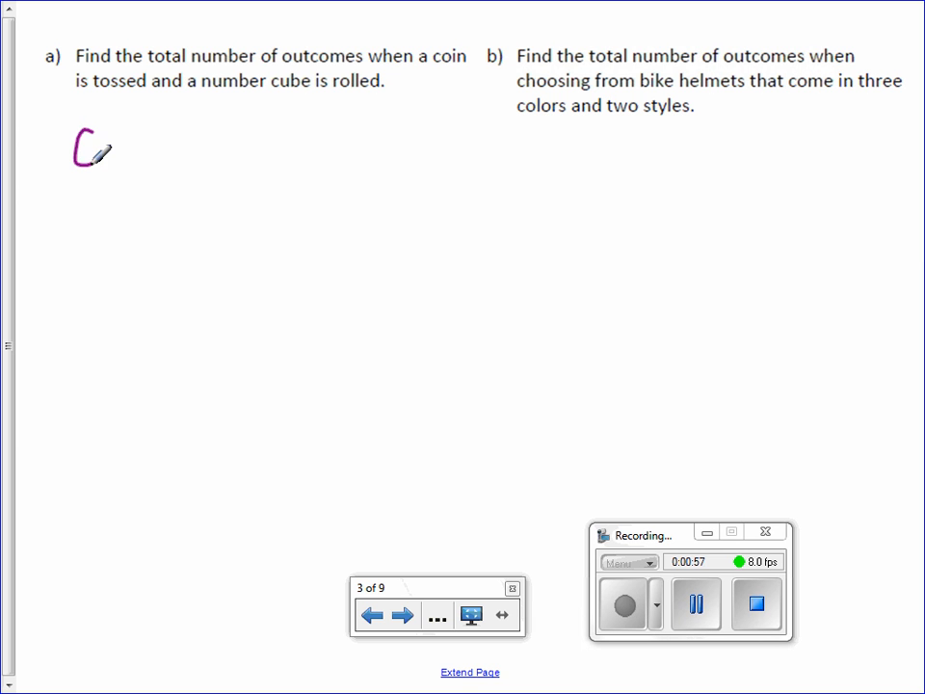
- Handwrite Coin · Cube 2 × 6 boxed 12, then start Colors · Styles 3 × 2 boxed 6
drag(106, 154, 189, 150)
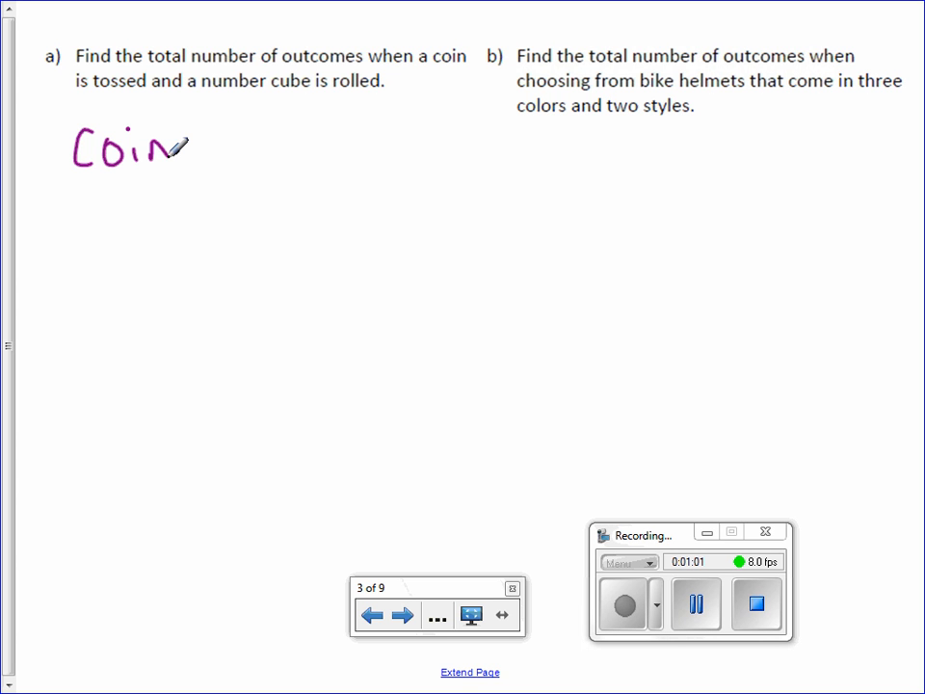
drag(106, 193, 135, 221)
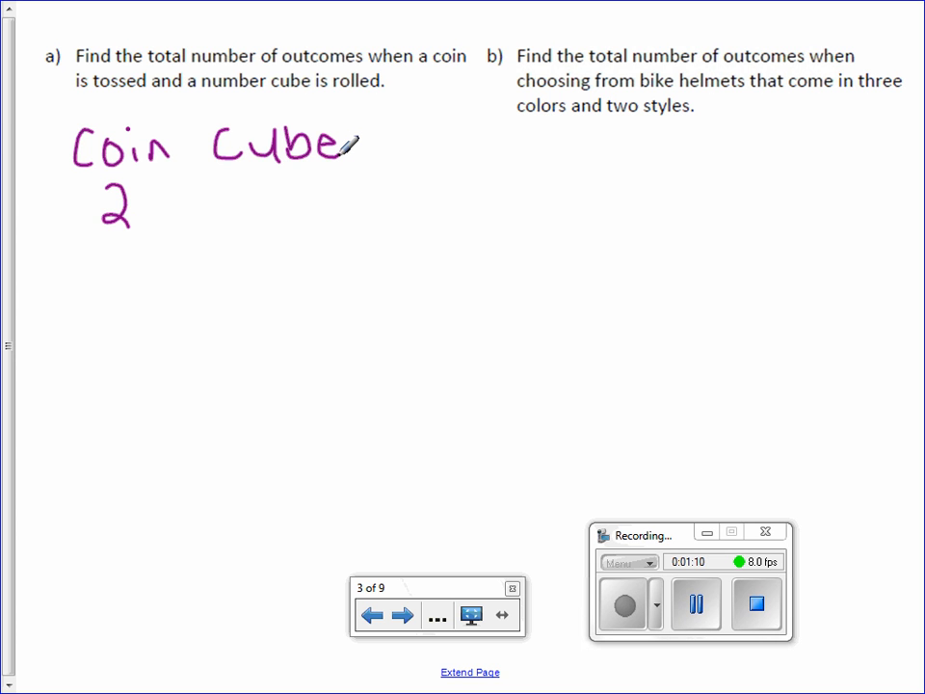
drag(254, 215, 280, 208)
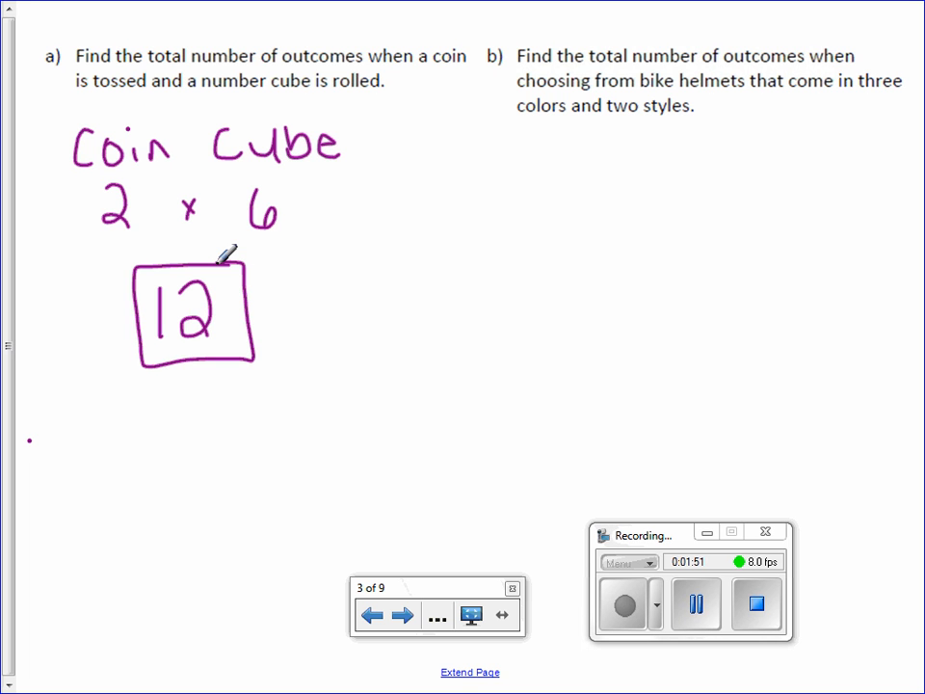
text(Colors Styles)
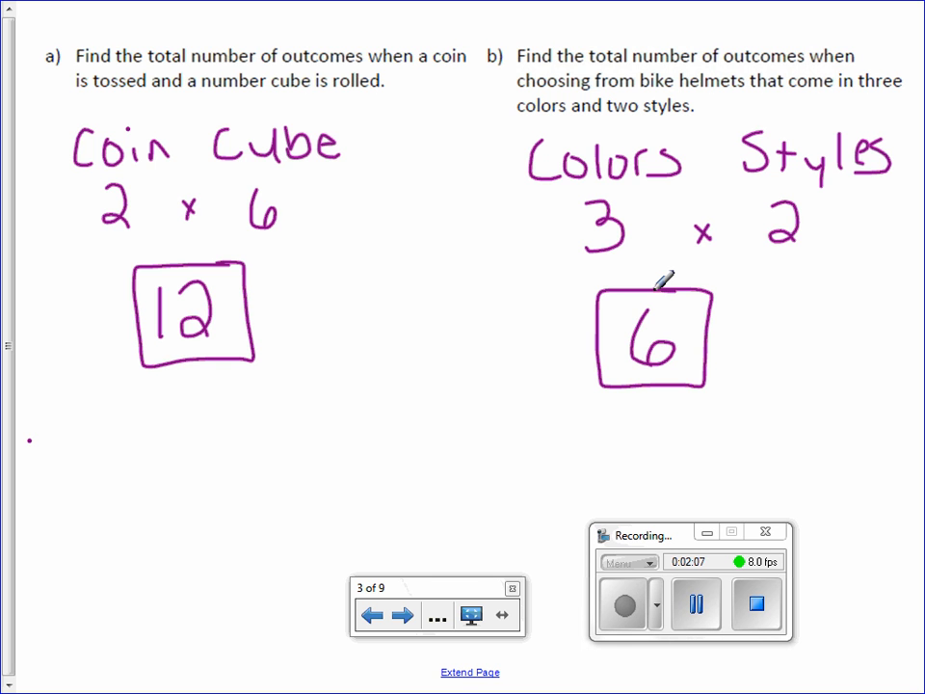
- Solve examples c and d as Q D N 2·2·2 boxed 8 and 6·4 boxed 24, then move on
click(401, 615)
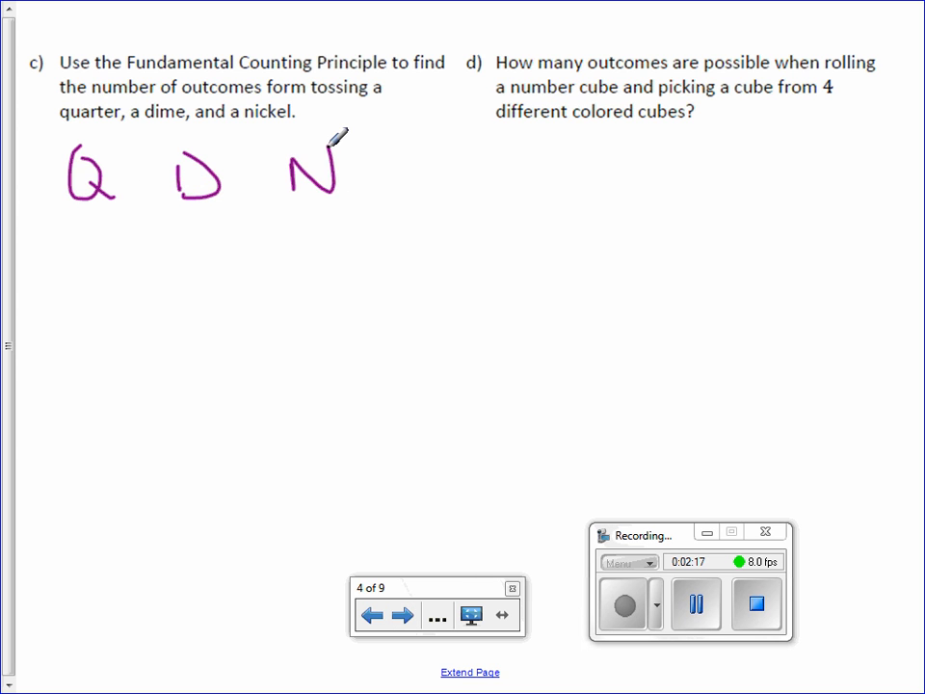
drag(73, 228, 87, 260)
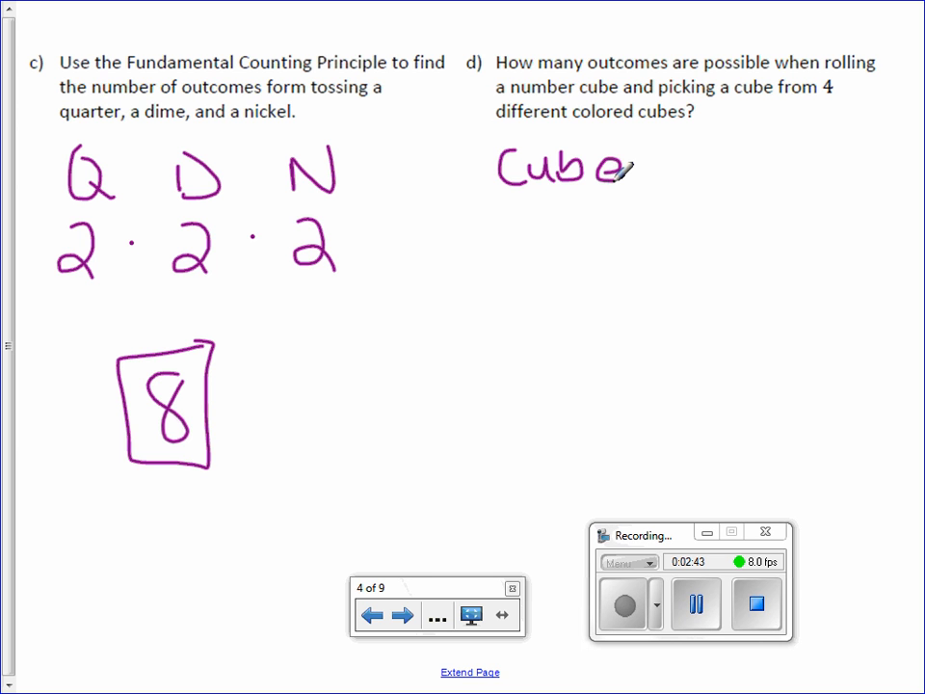
mouse_move(697, 150)
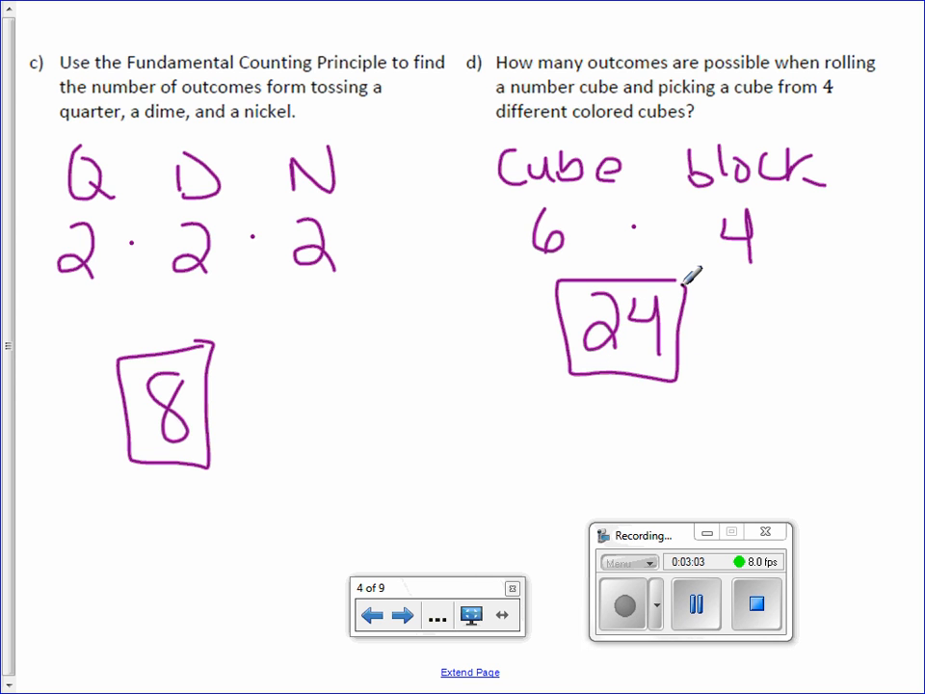
click(404, 612)
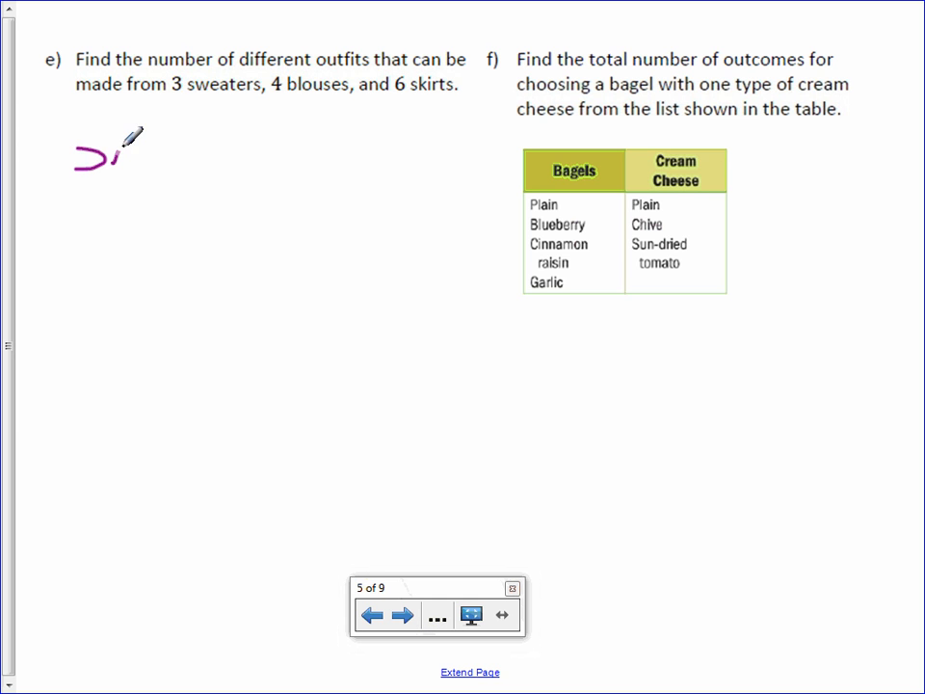
- Write Sw b Sk 3·4·6 boxed 72 for example e, undoing one mistaken stroke
drag(96, 144, 116, 212)
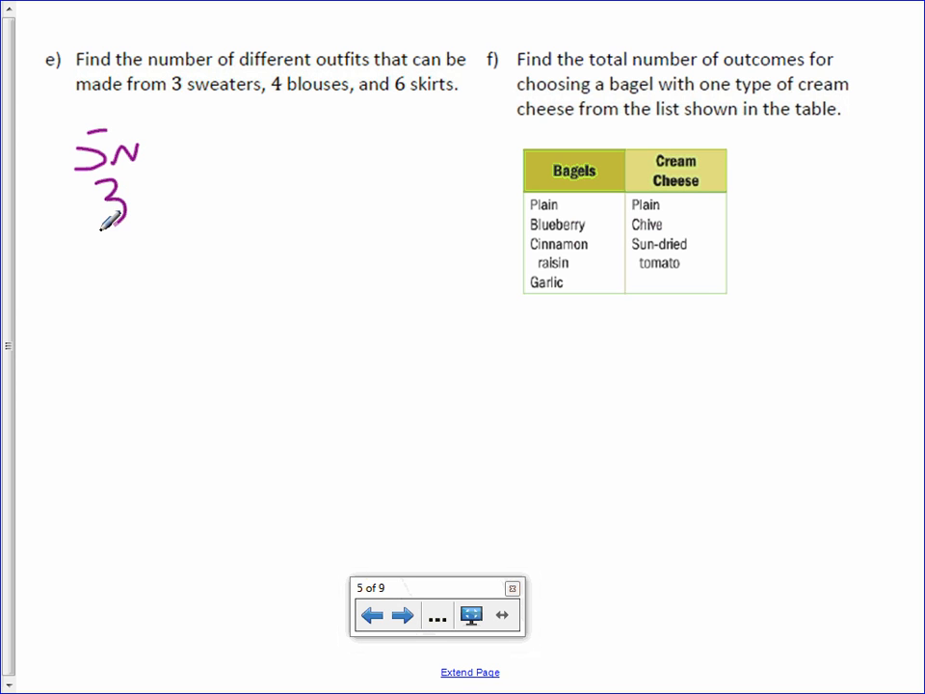
drag(212, 131, 250, 170)
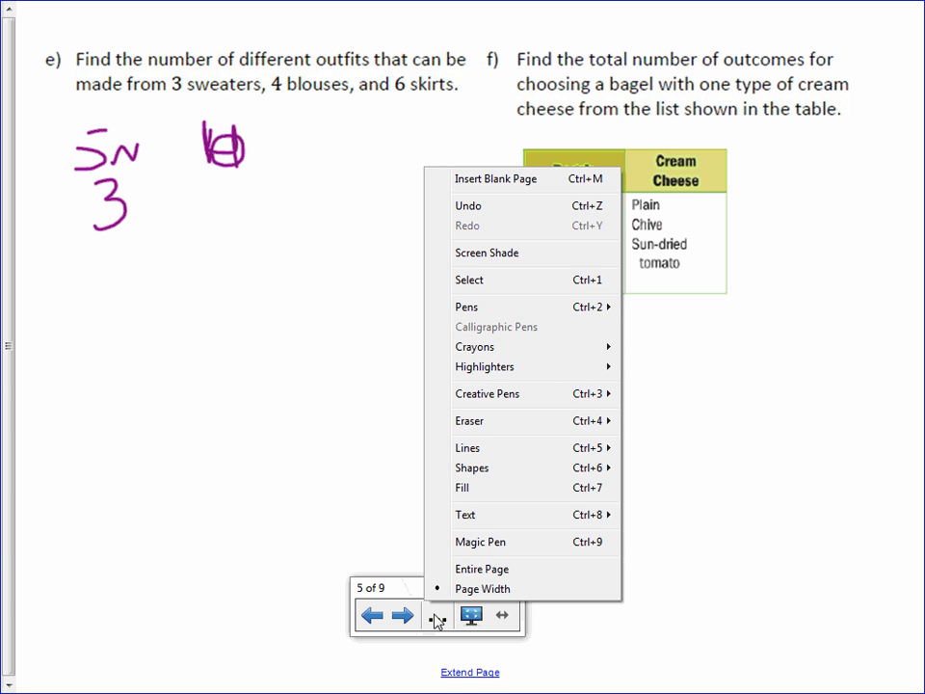
click(487, 420)
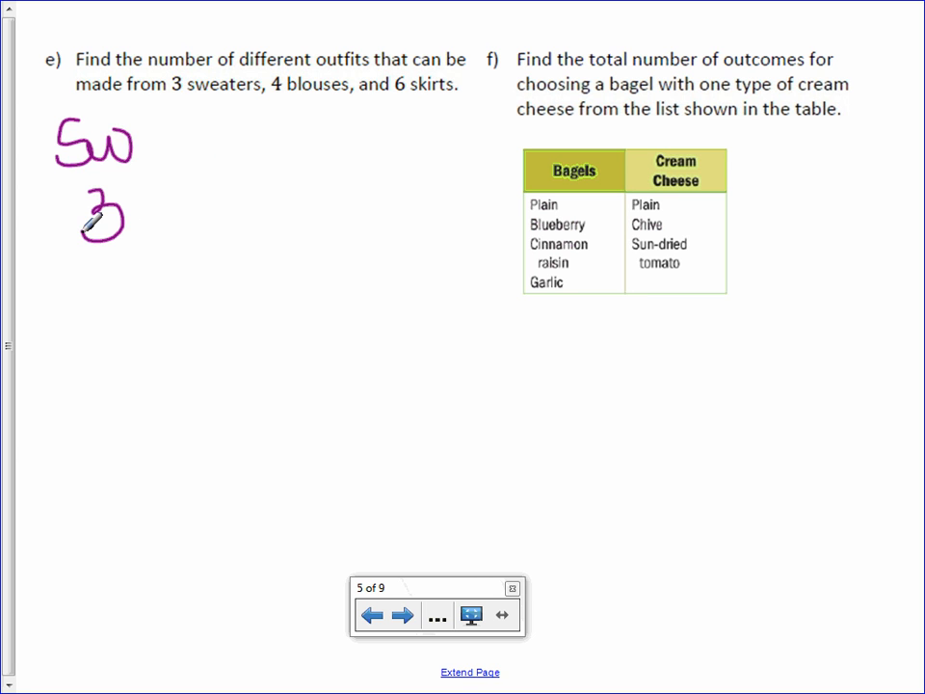
drag(231, 126, 228, 193)
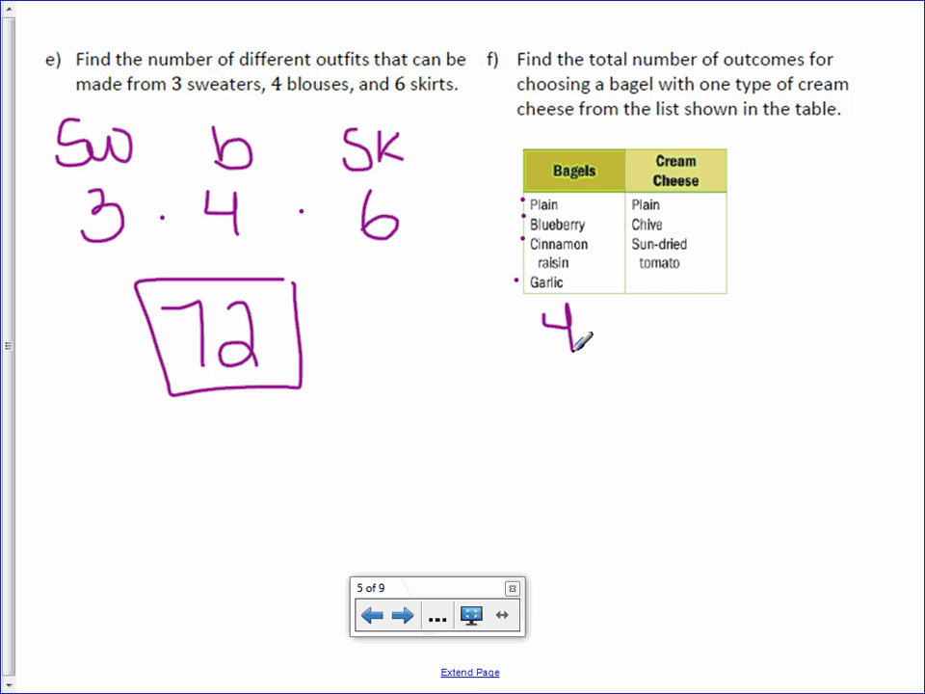
mouse_move(636, 204)
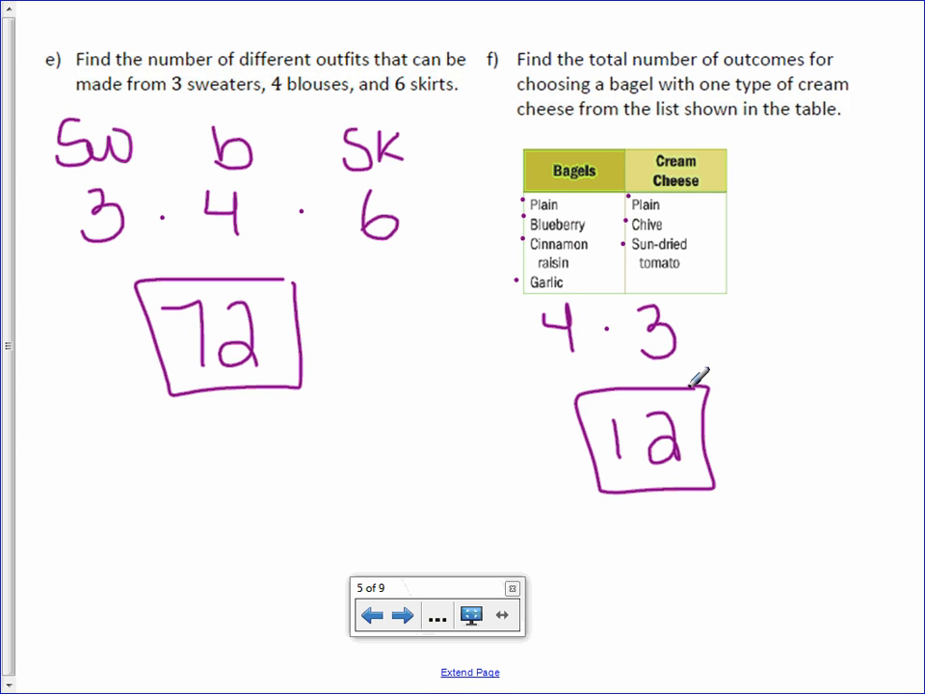
- On the Part 2 probability page, write Cube 6 and underlined Letters 7
click(405, 615)
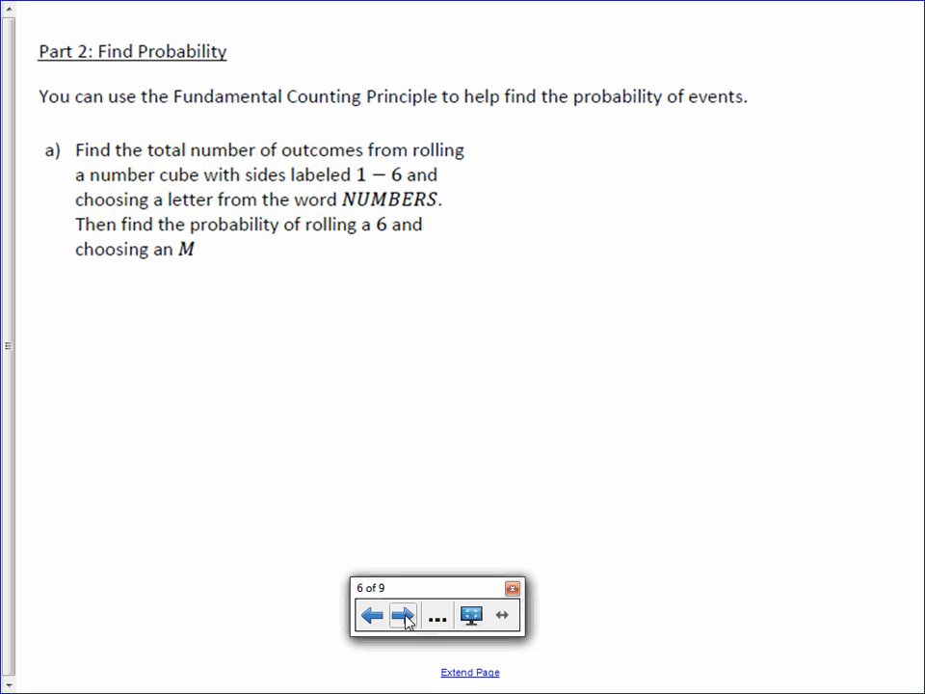
drag(93, 289, 169, 289)
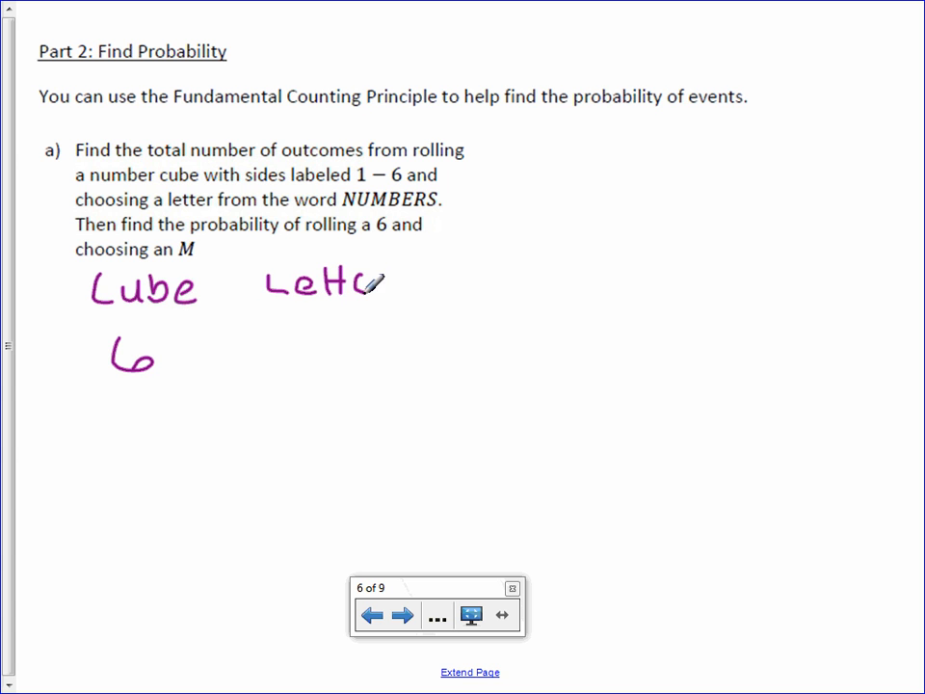
drag(362, 282, 404, 281)
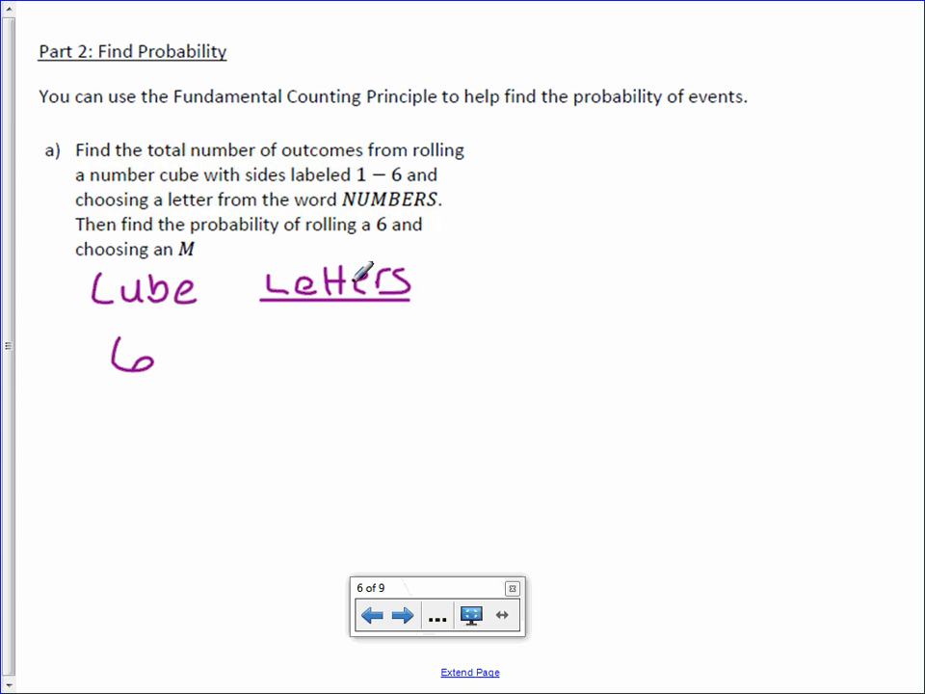
drag(347, 318, 337, 363)
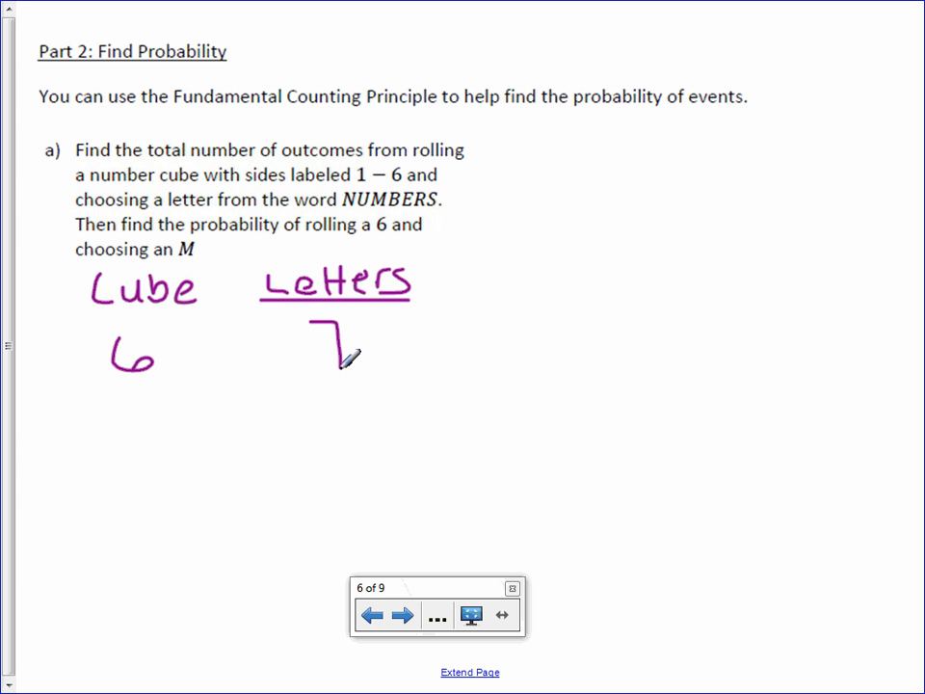
mouse_move(239, 349)
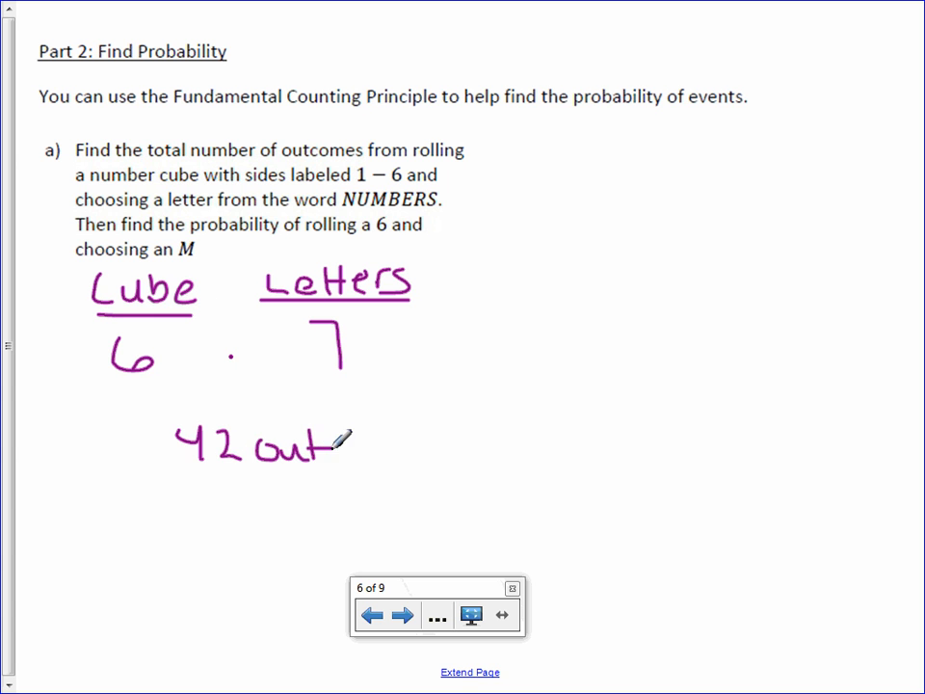
- Write 42 outcomes and P(6M) = 1/42 boxed
drag(347, 443, 462, 453)
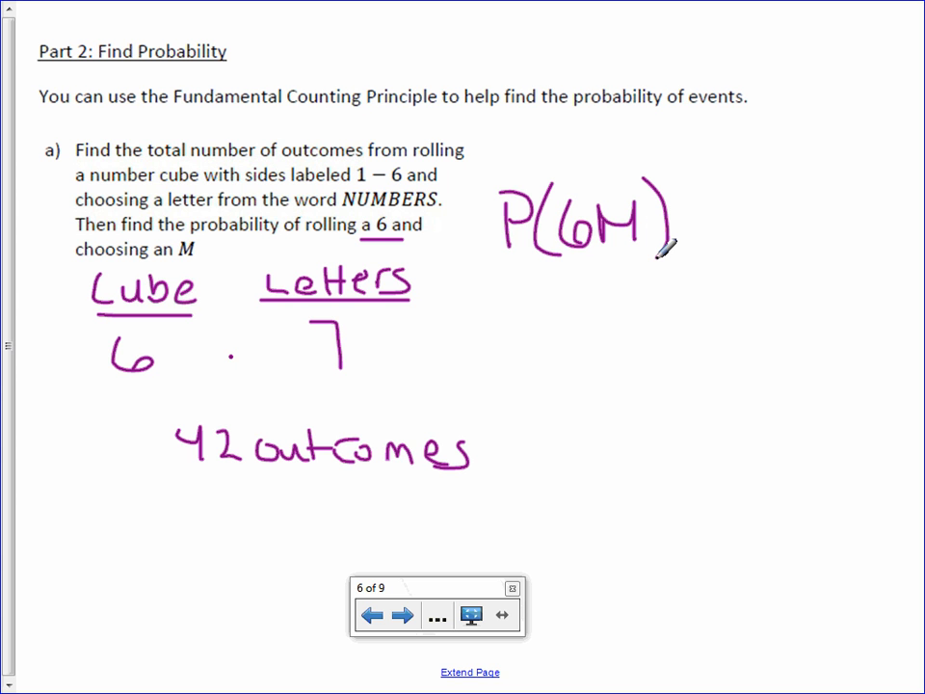
drag(684, 228, 733, 228)
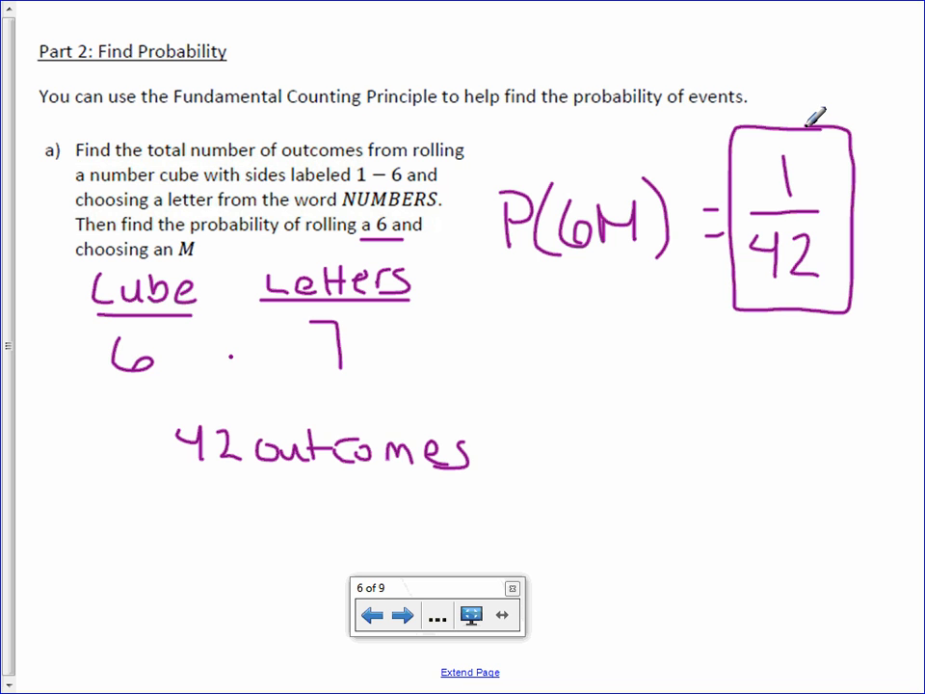
- On the jeans page, write 5 · 3 · 3 giving 45 outcomes
click(404, 613)
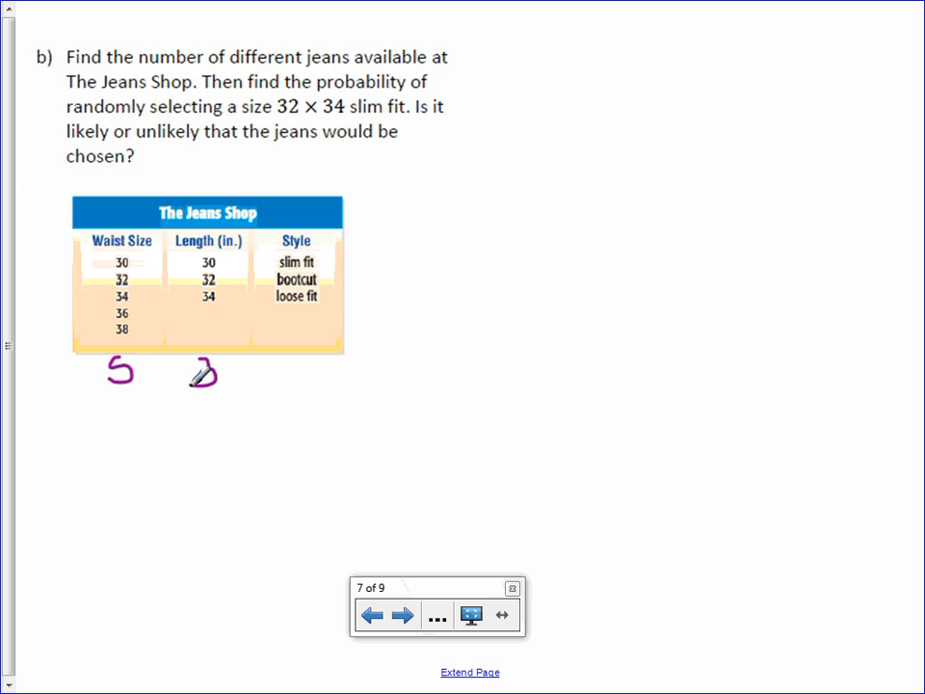
drag(192, 376, 290, 370)
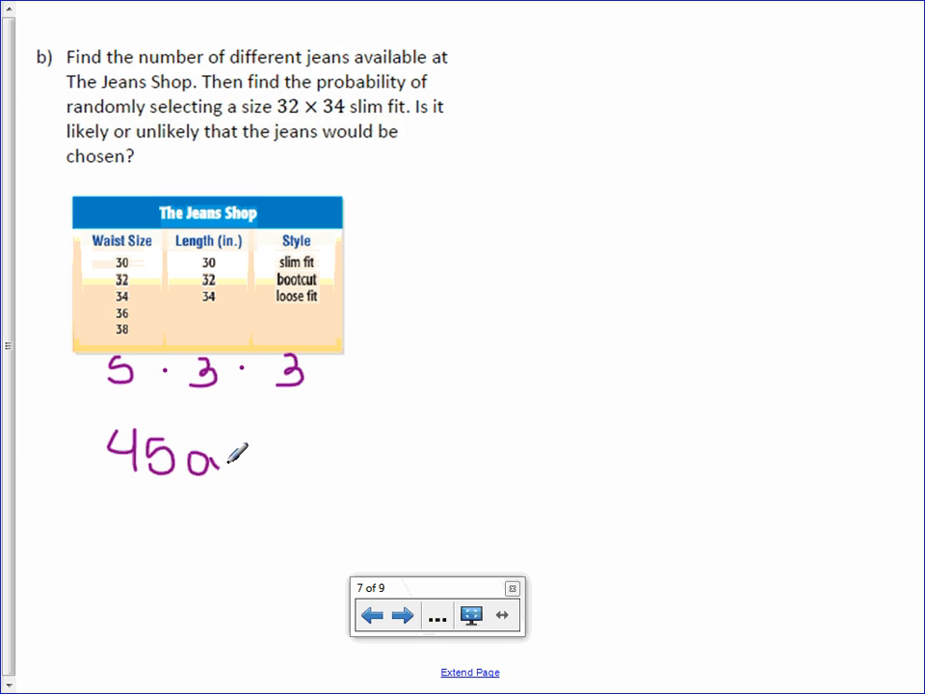
drag(212, 459, 323, 453)
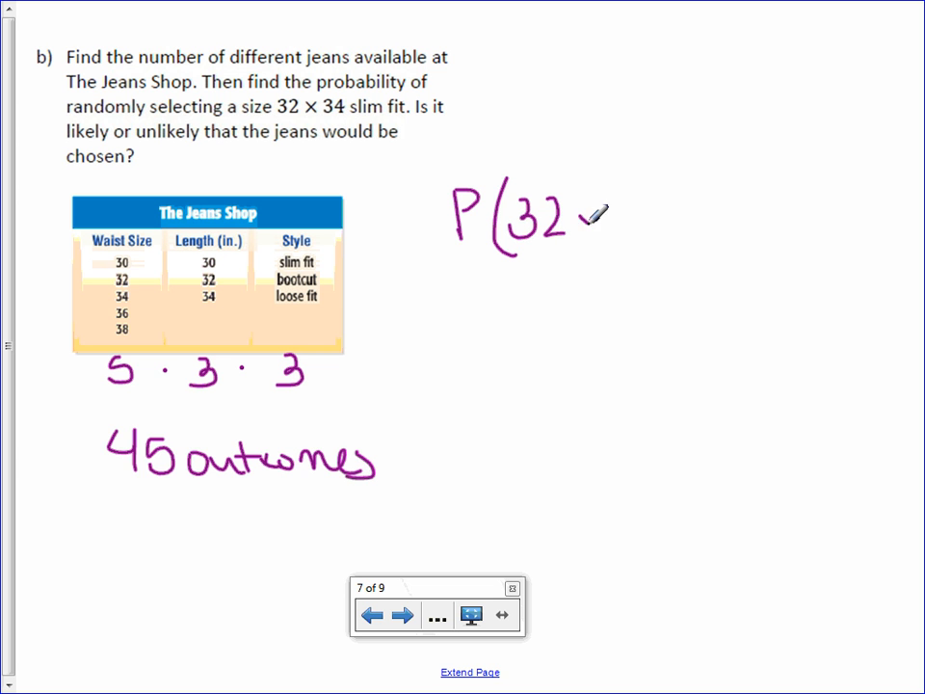
- Write P(32×34, slim) = 1/45 boxed and label it Unlikely
drag(578, 216, 655, 216)
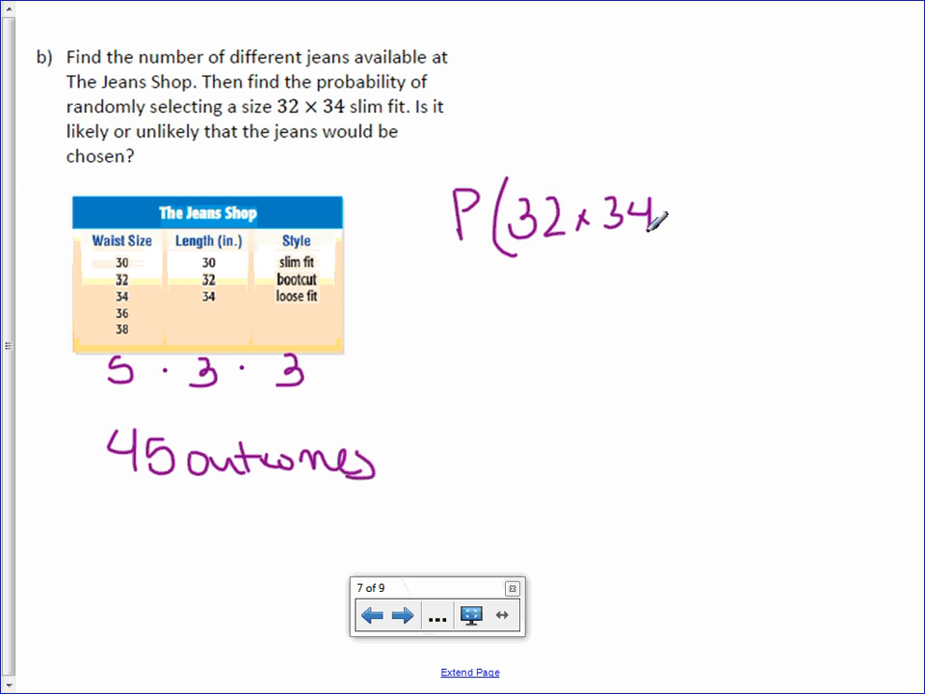
text(, slim))
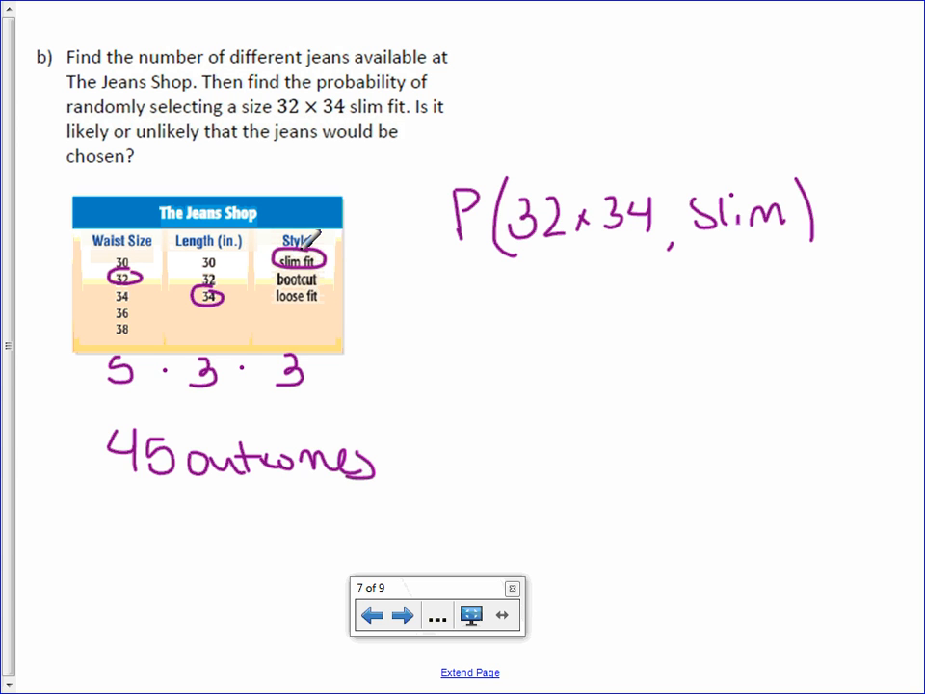
text(1/45)
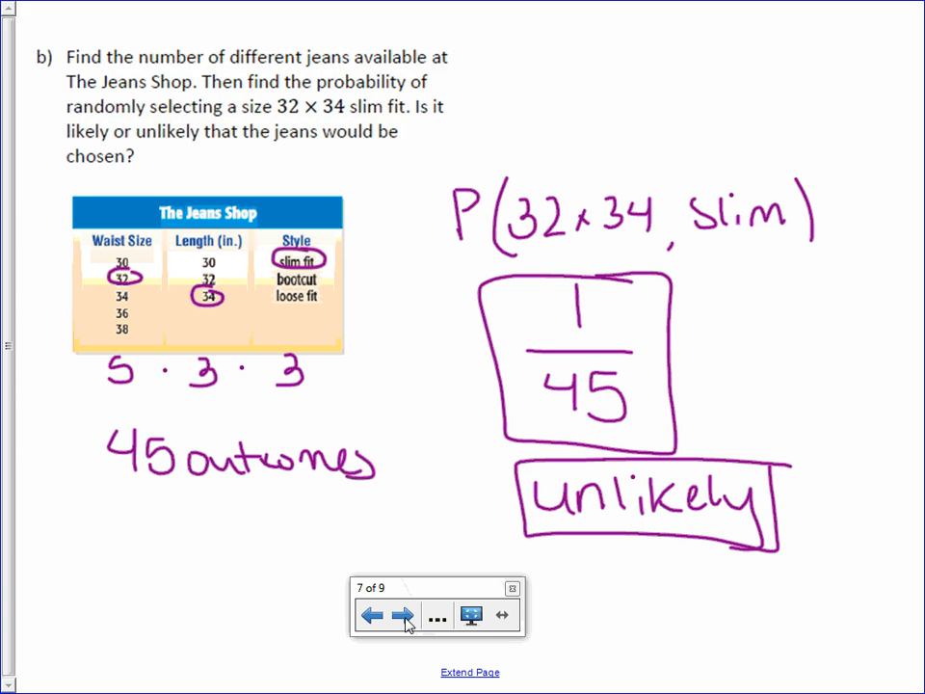
- On the two-cubes page, write Cube1 6 · Cube2 6 giving 36 outcomes
click(400, 615)
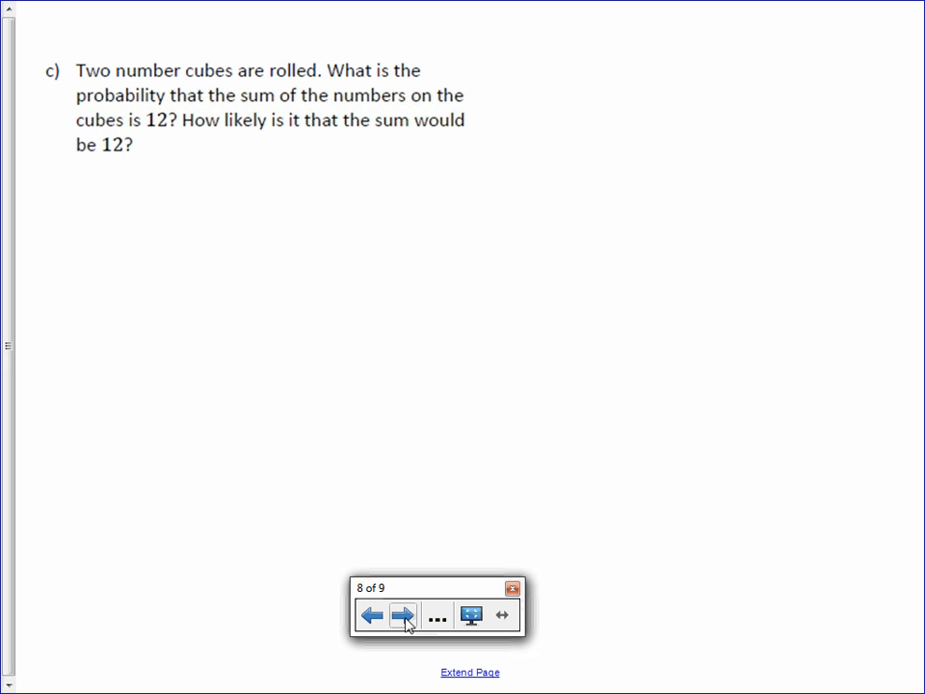
drag(76, 196, 154, 177)
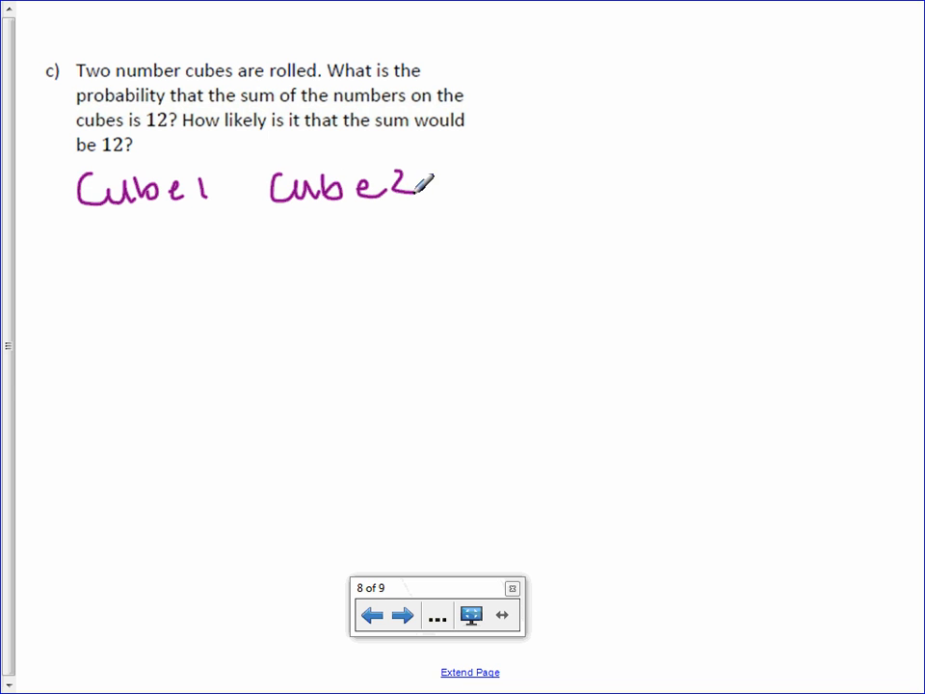
drag(77, 220, 415, 212)
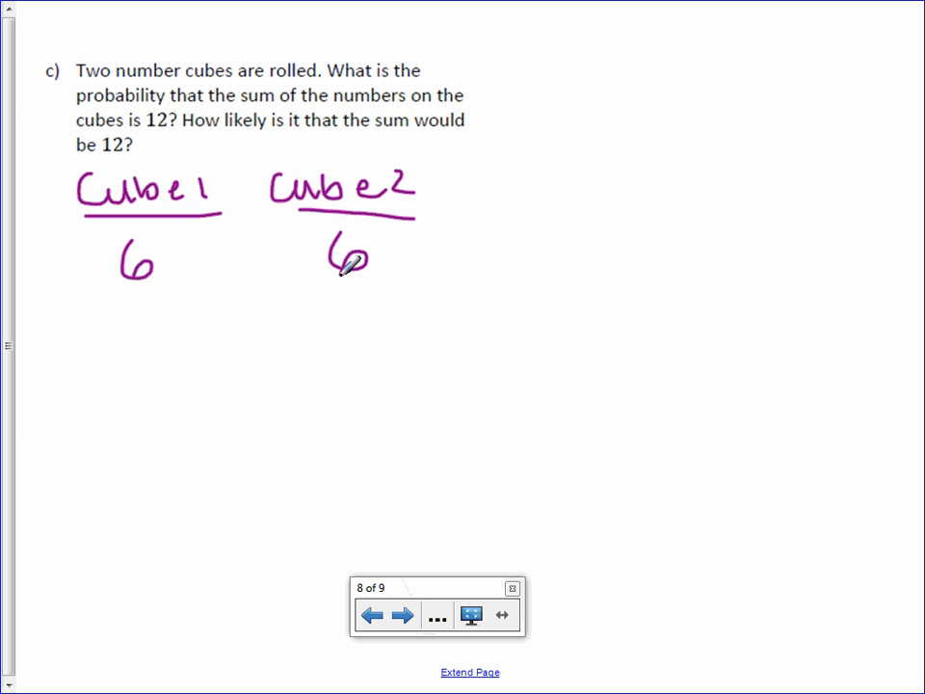
drag(121, 318, 158, 366)
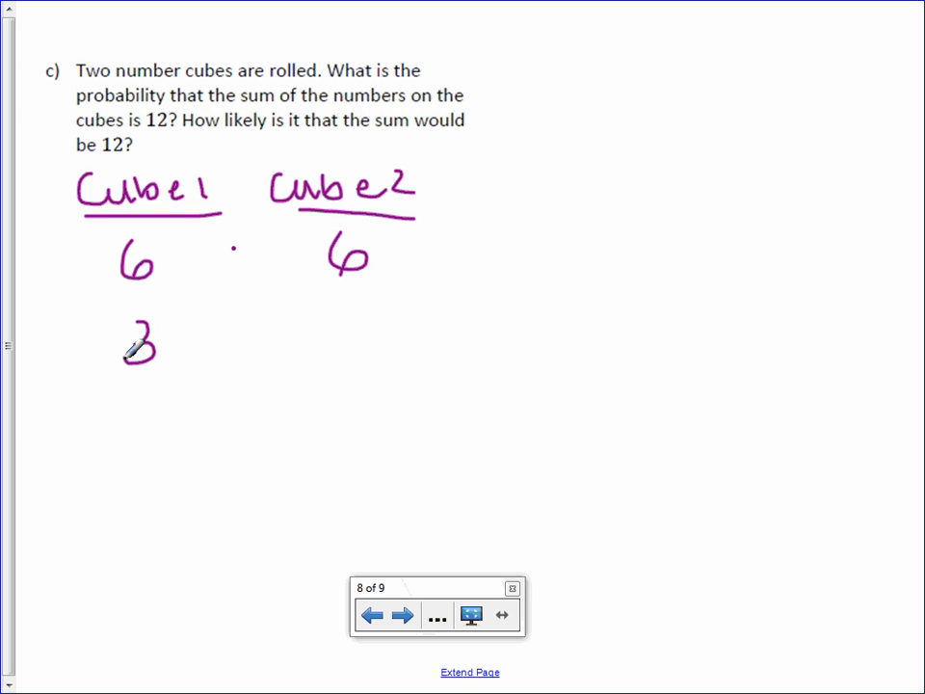
drag(125, 347, 308, 347)
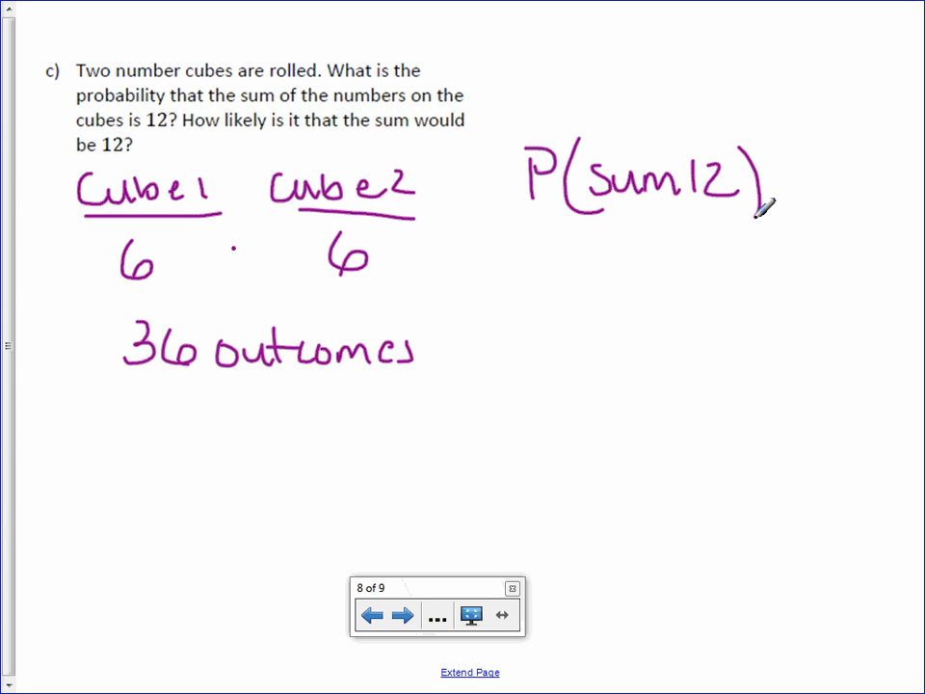
- Sketch the double-six roll and box P(sum 12) = 1/36, then move on
drag(121, 433, 145, 472)
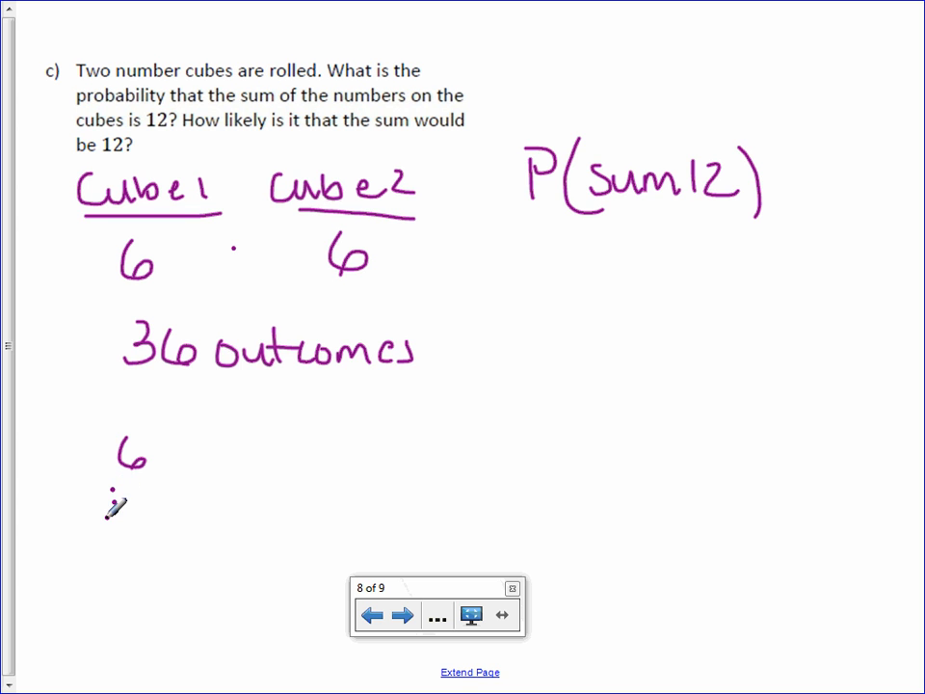
drag(106, 491, 135, 510)
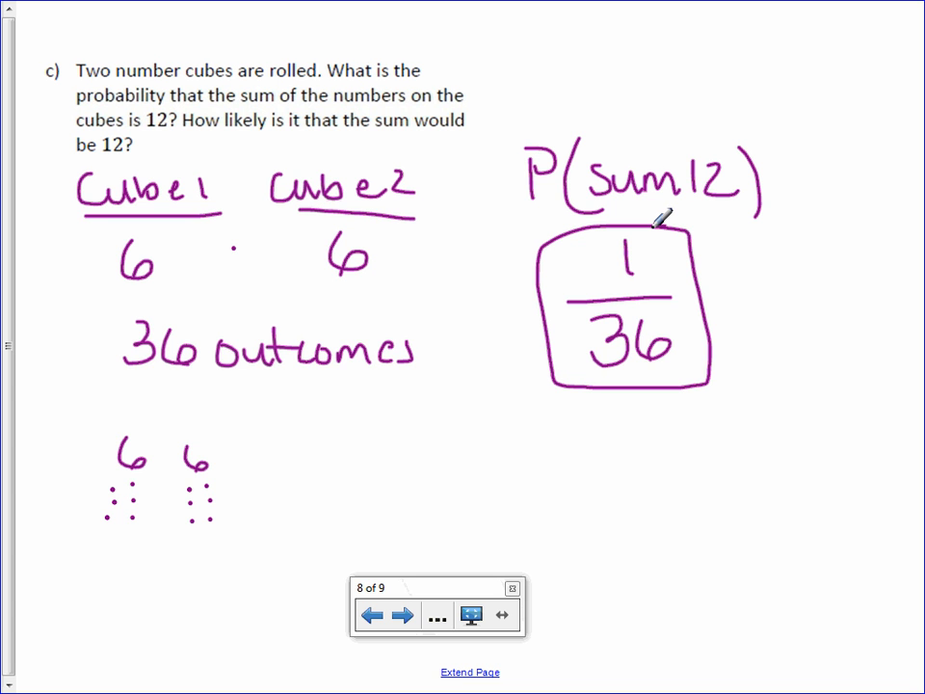
click(407, 613)
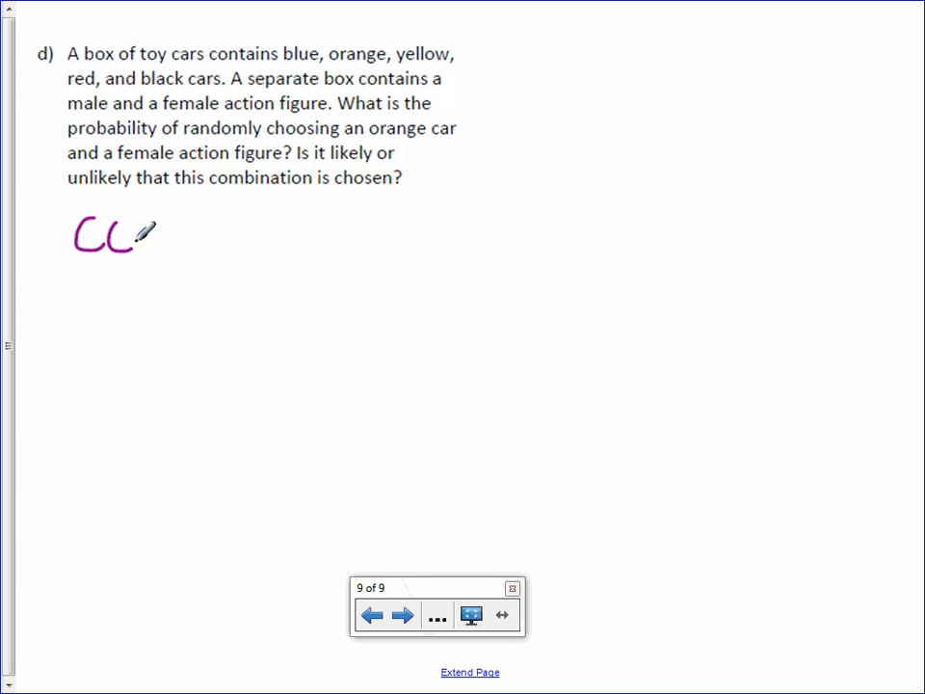
- Write Cars 5 · AF 2 giving 10 outcomes on the toy cars page
drag(125, 241, 216, 231)
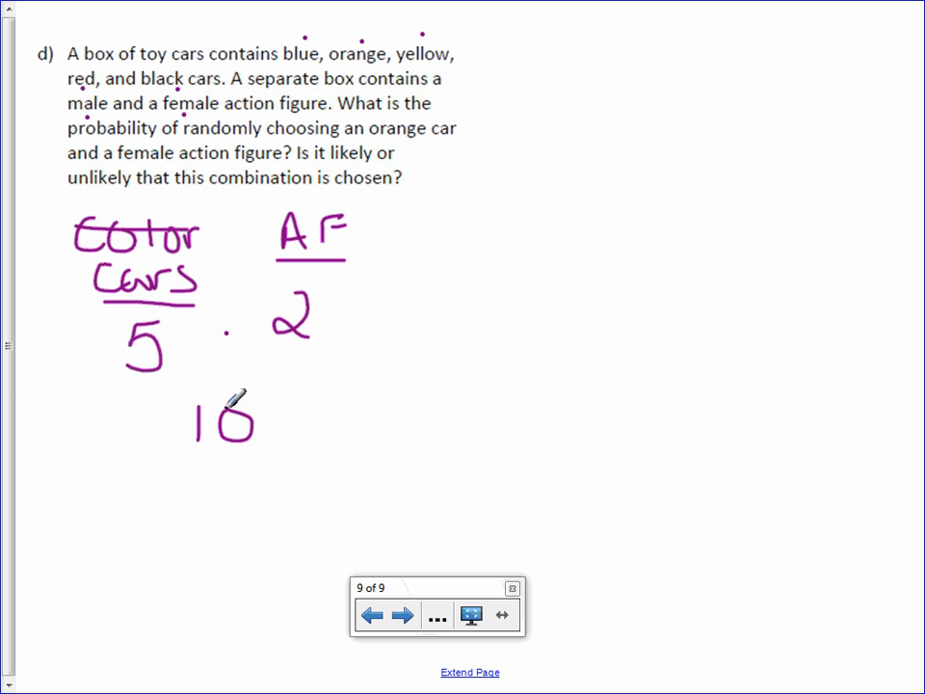
drag(251, 424, 376, 434)
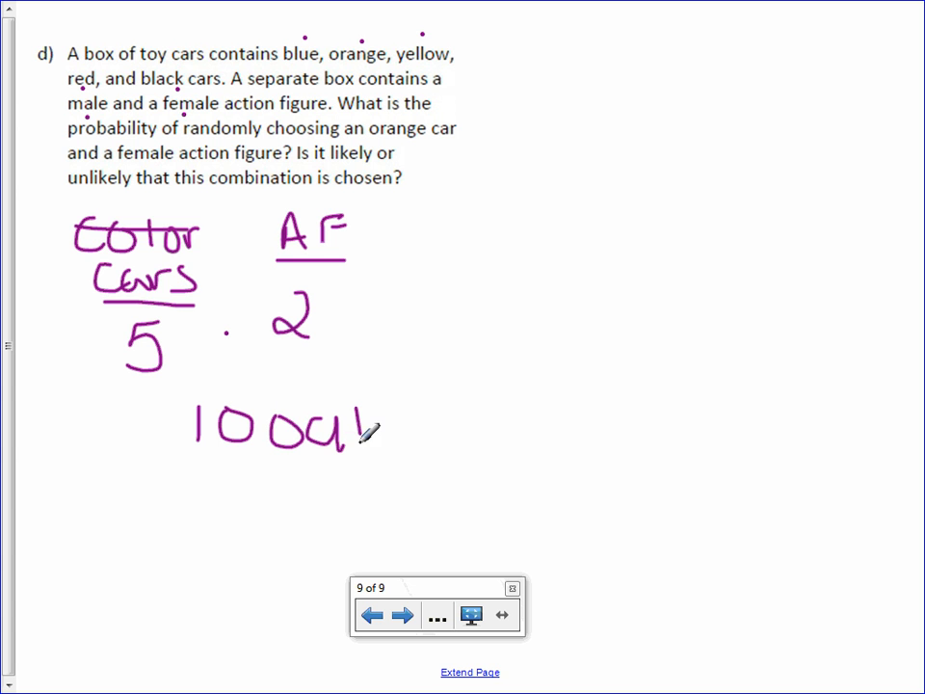
drag(367, 433, 482, 428)
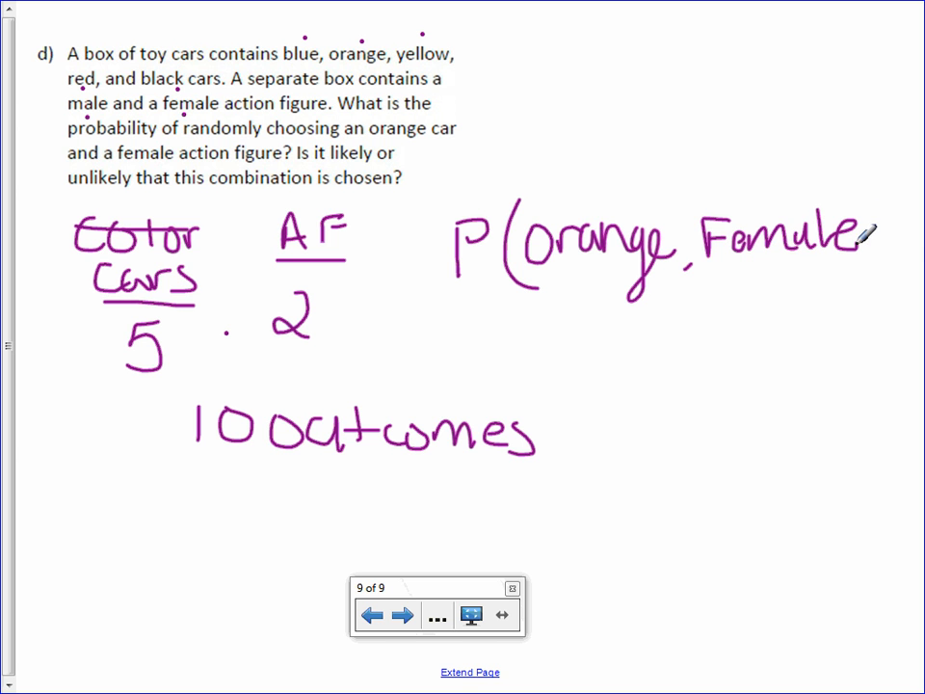
- Write P(orange, Female) and begin its answer with numerator 1
drag(863, 227, 877, 266)
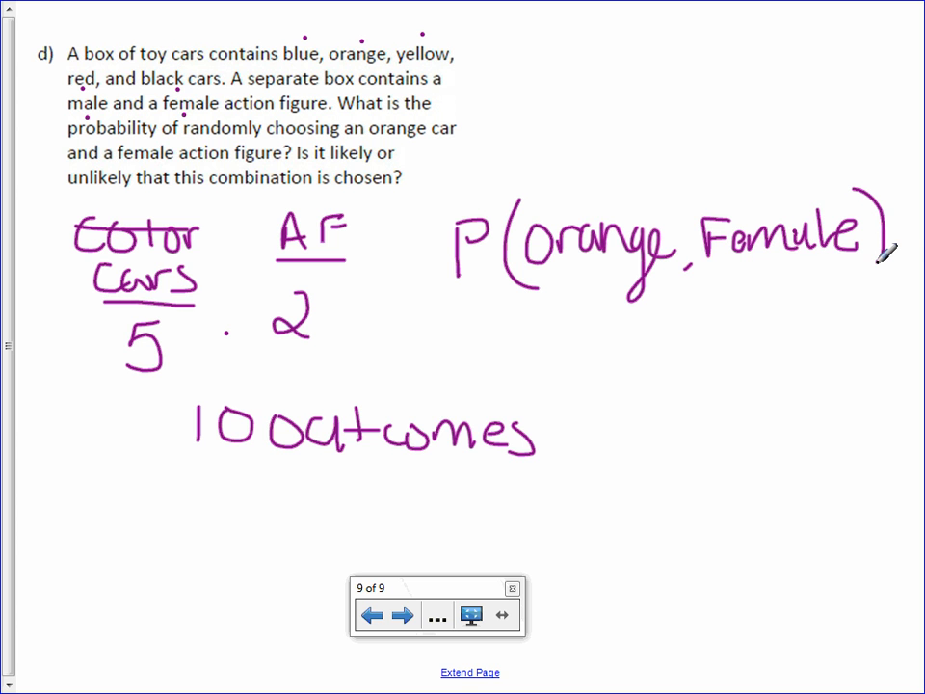
drag(636, 328, 655, 362)
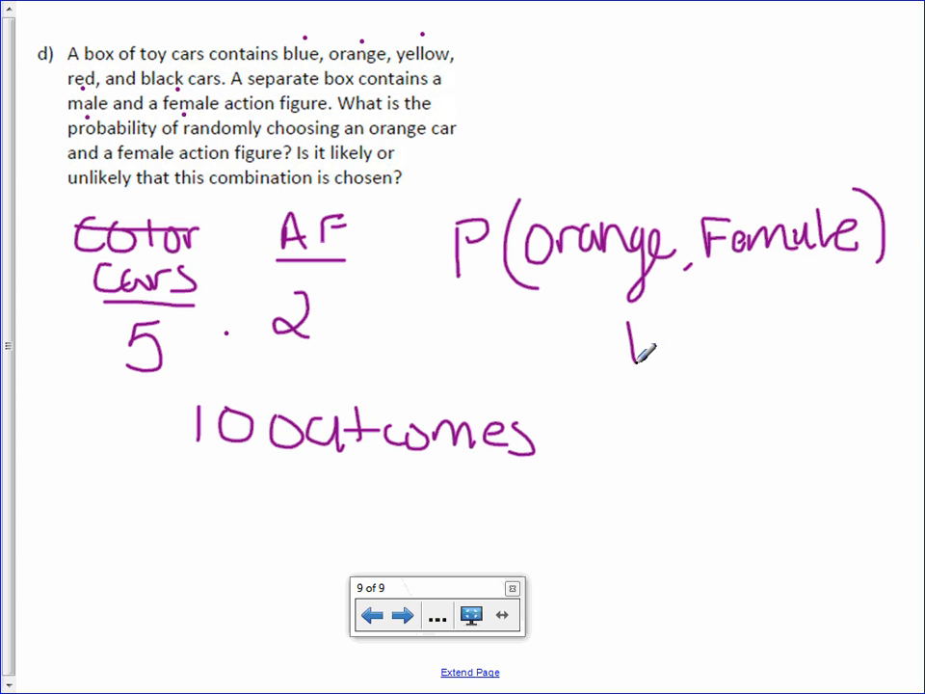